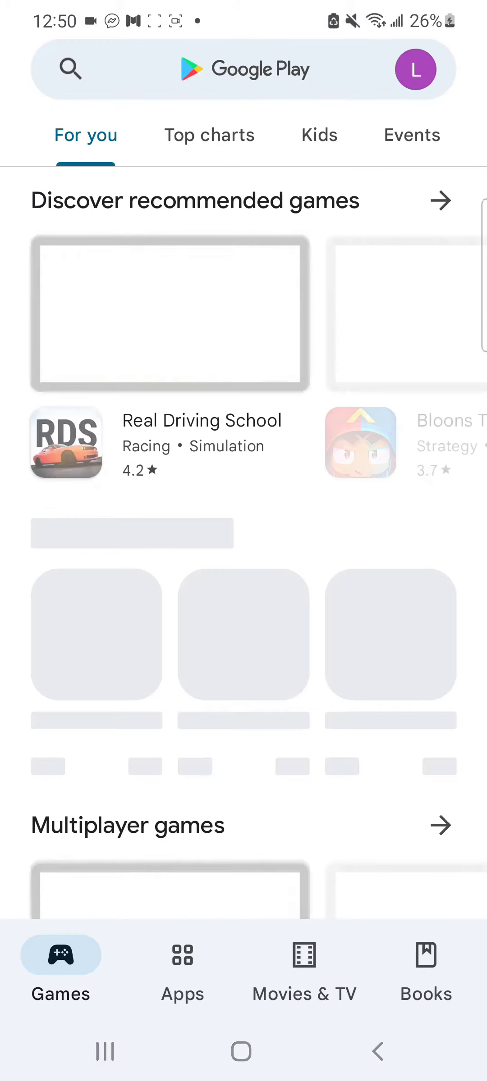
# Search the Play Store, typing queries like 'you' and 'thum'
pyautogui.click(241, 69)
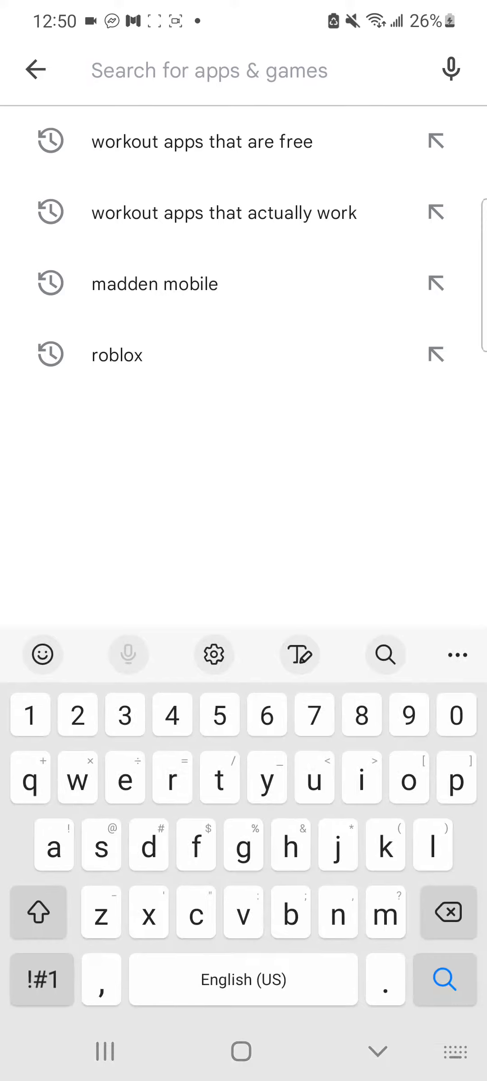
pyautogui.write('youtube')
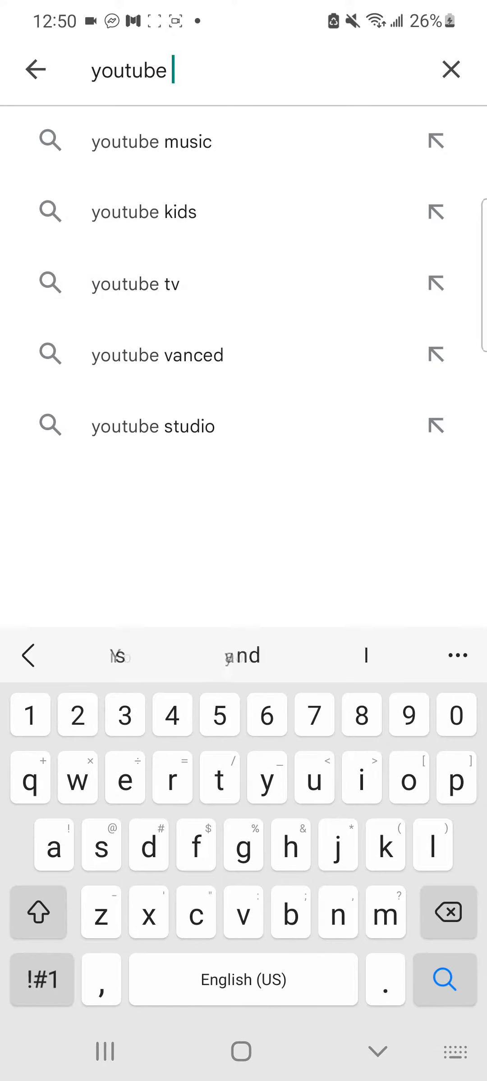
pyautogui.write('thum')
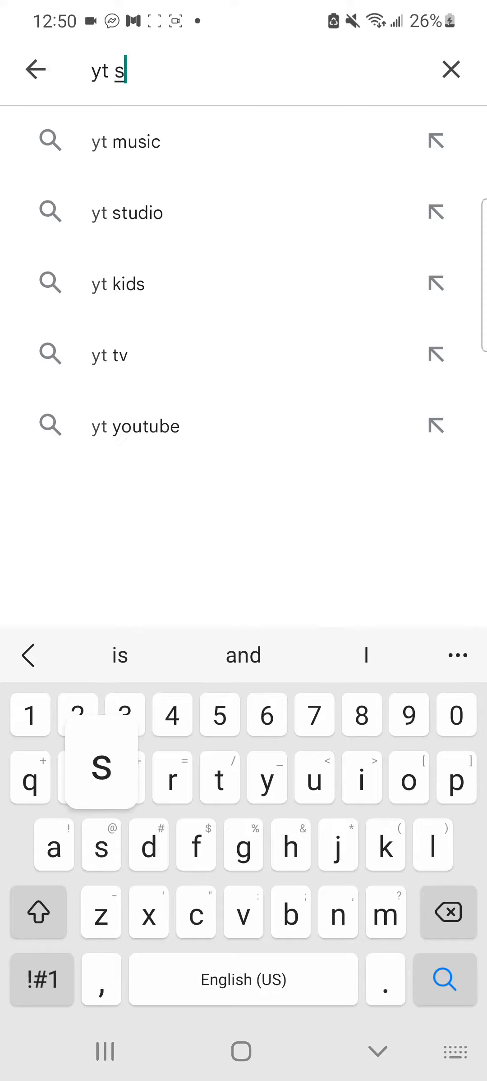
# Open the YouTube Studio listing, then the suggested Thumbnail Maker app
pyautogui.click(126, 212)
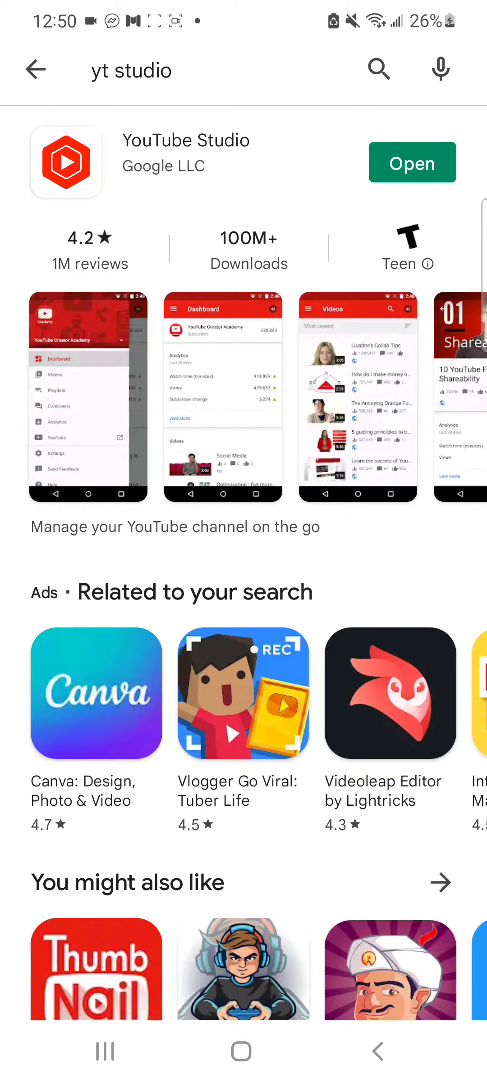
pyautogui.click(411, 162)
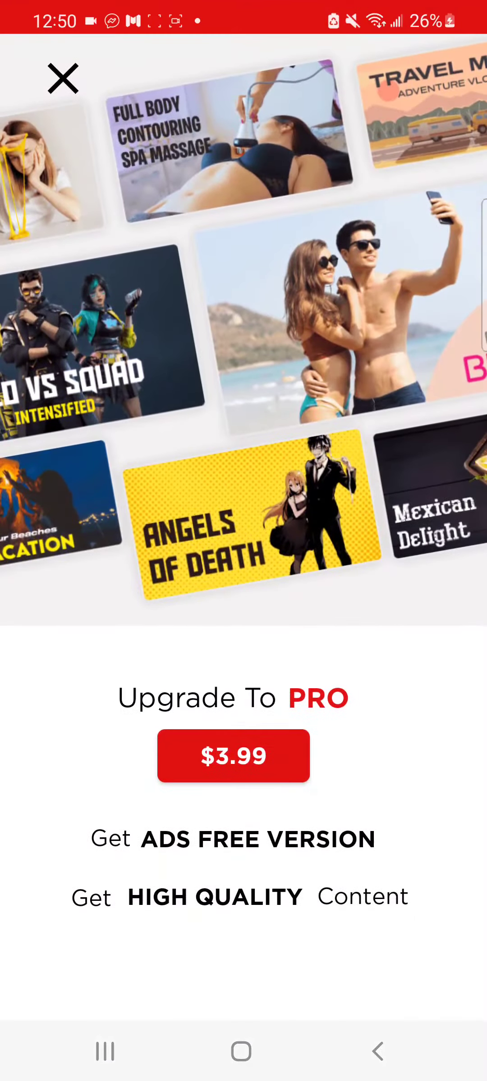
# Dismiss the Pro offer and add the castle screenshot from the gallery to the frame
pyautogui.click(63, 78)
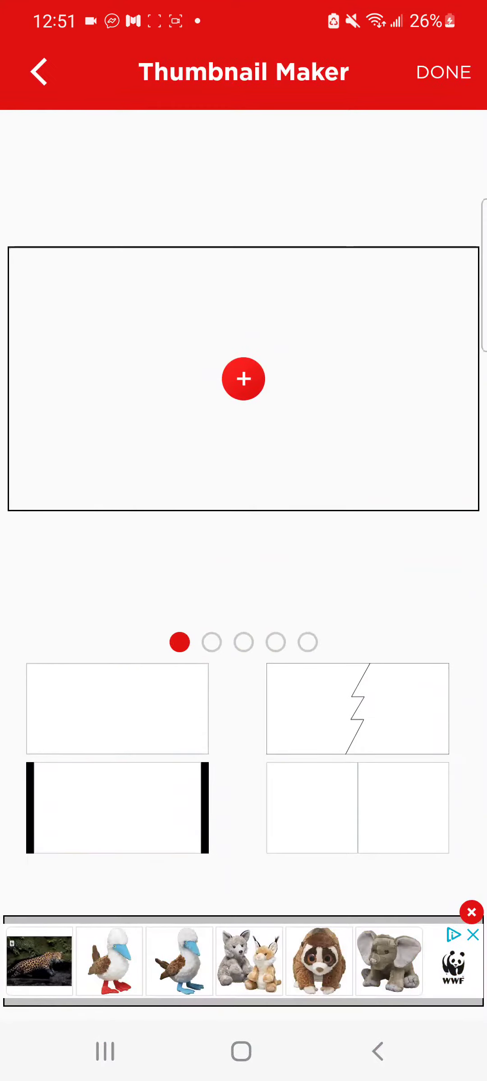
pyautogui.click(242, 379)
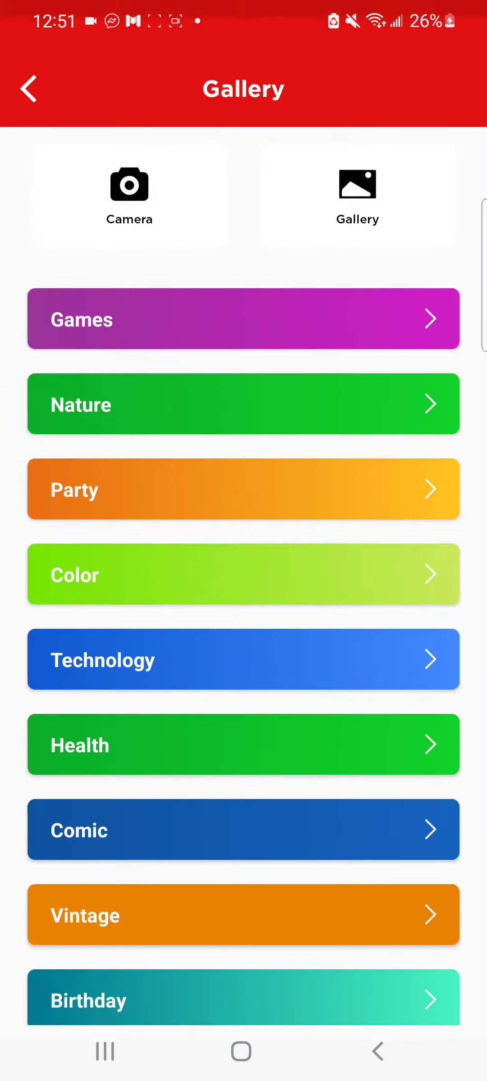
pyautogui.click(357, 195)
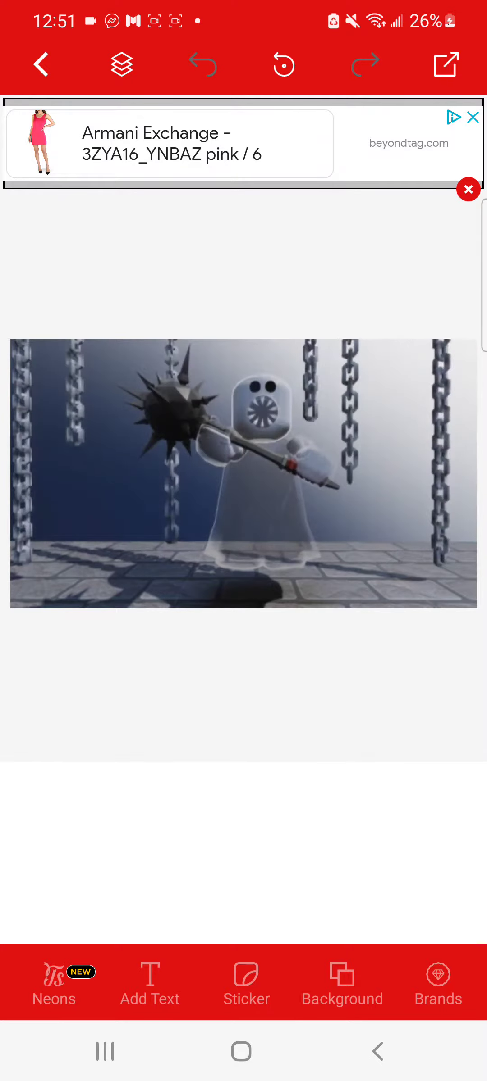
# Apply the gray textured background overlay and lower its opacity
pyautogui.click(341, 982)
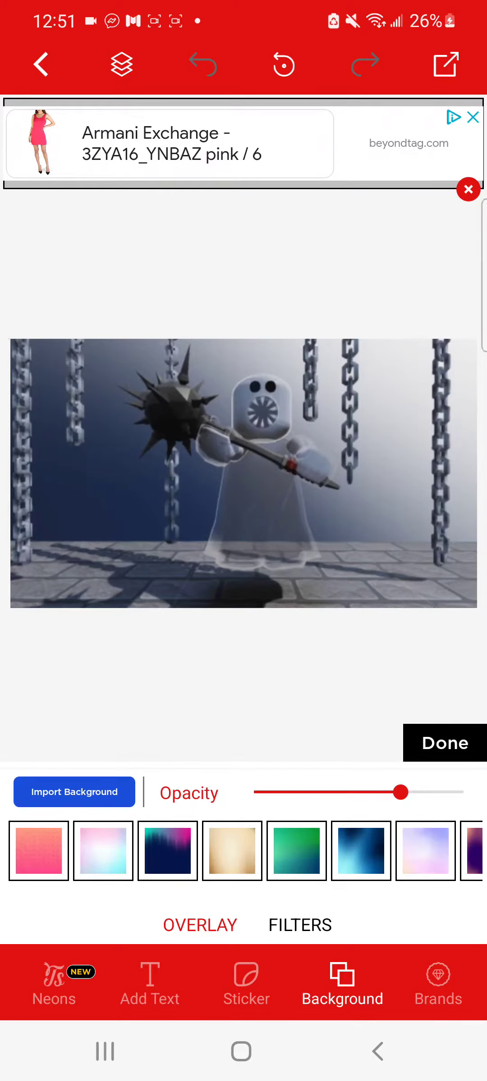
pyautogui.click(103, 851)
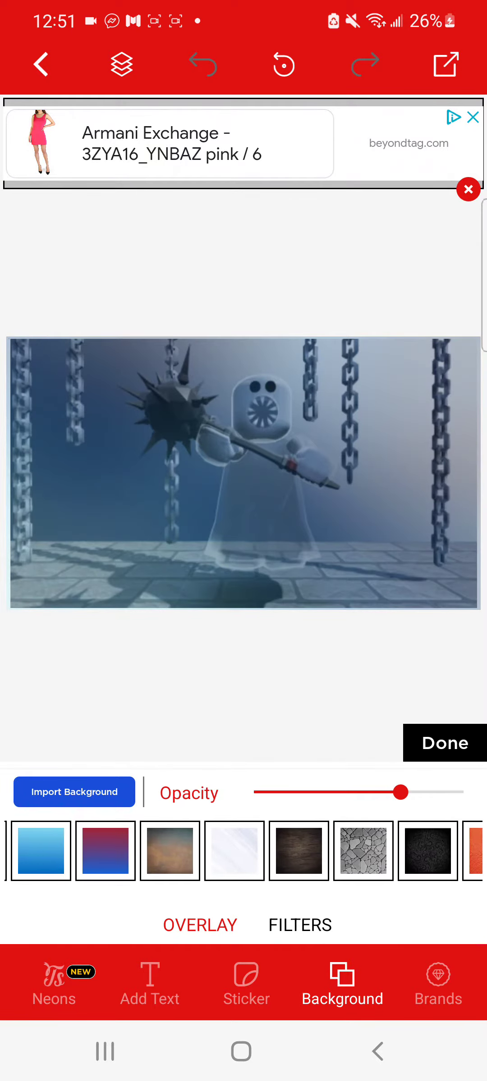
pyautogui.click(335, 850)
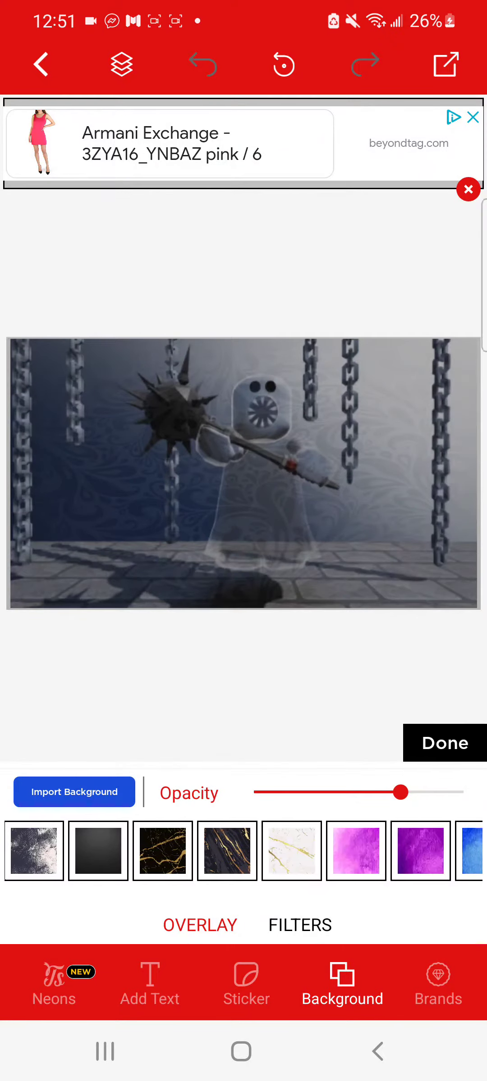
pyautogui.moveTo(402, 791); pyautogui.dragTo(303, 791)
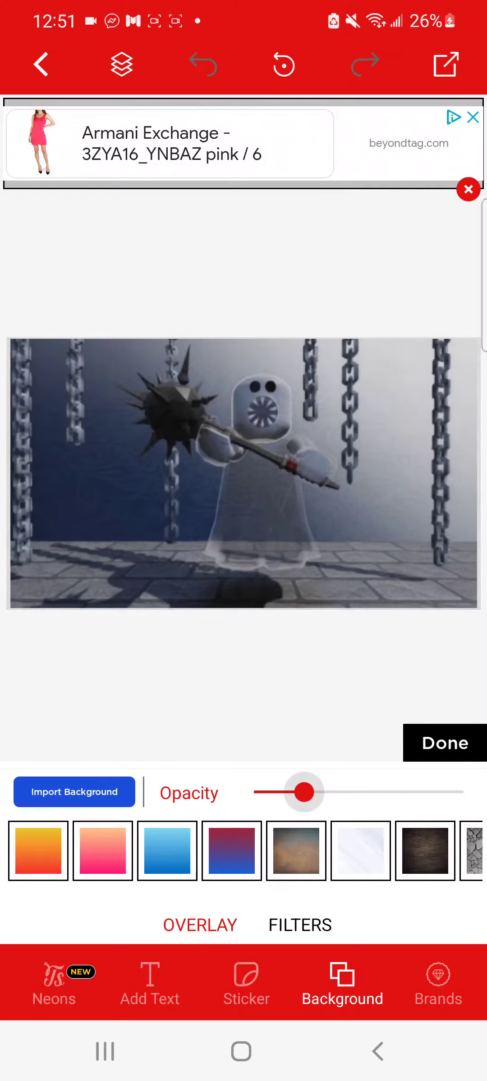
pyautogui.moveTo(303, 792); pyautogui.dragTo(293, 791)
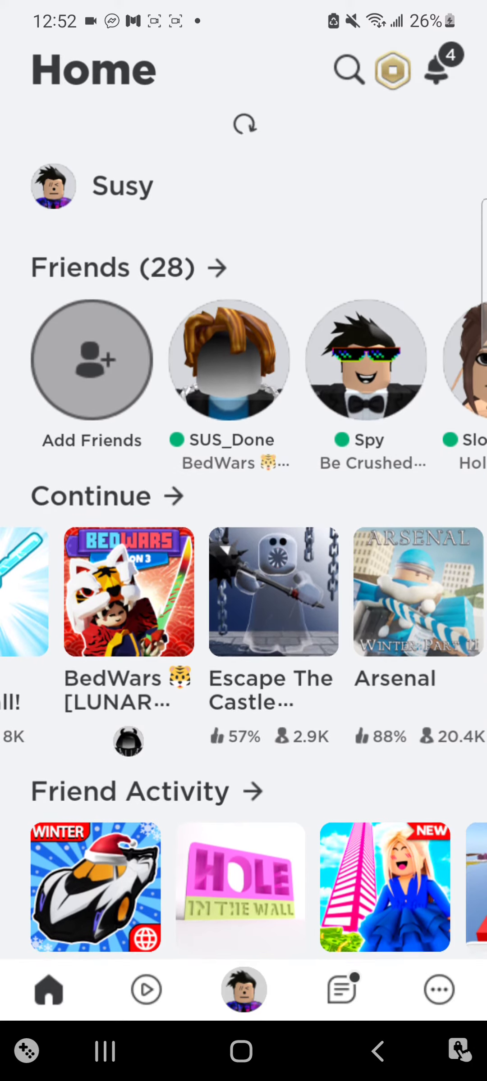
pyautogui.scroll(-3)
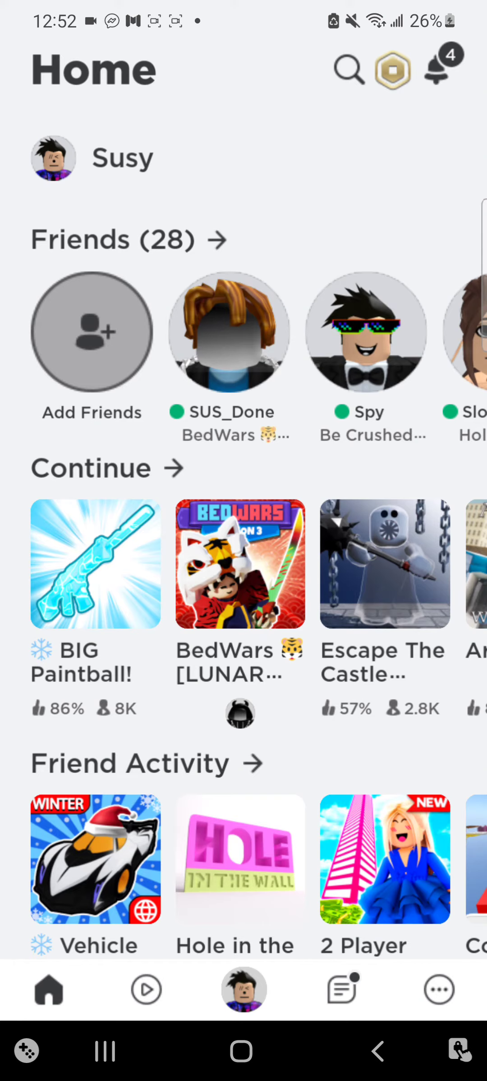
pyautogui.click(239, 564)
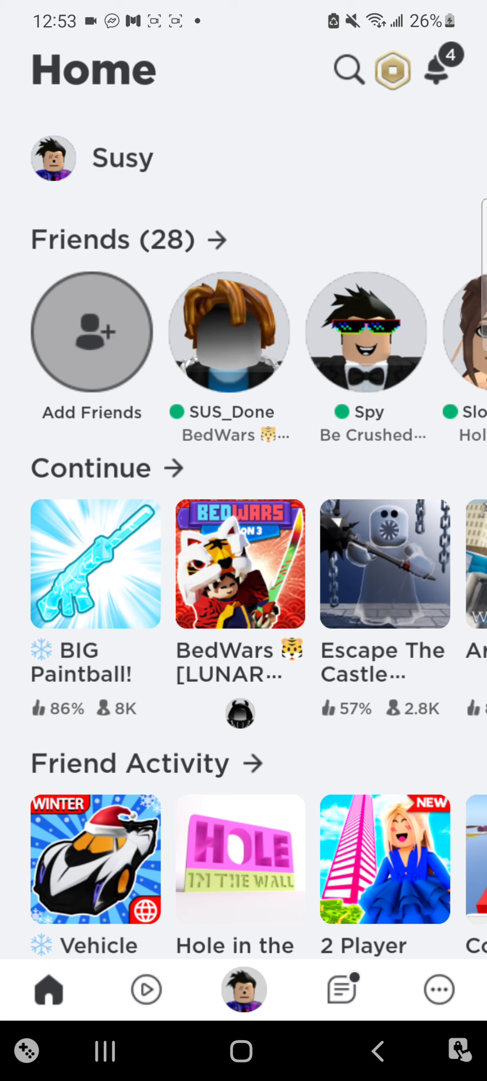
pyautogui.hscroll(-3)
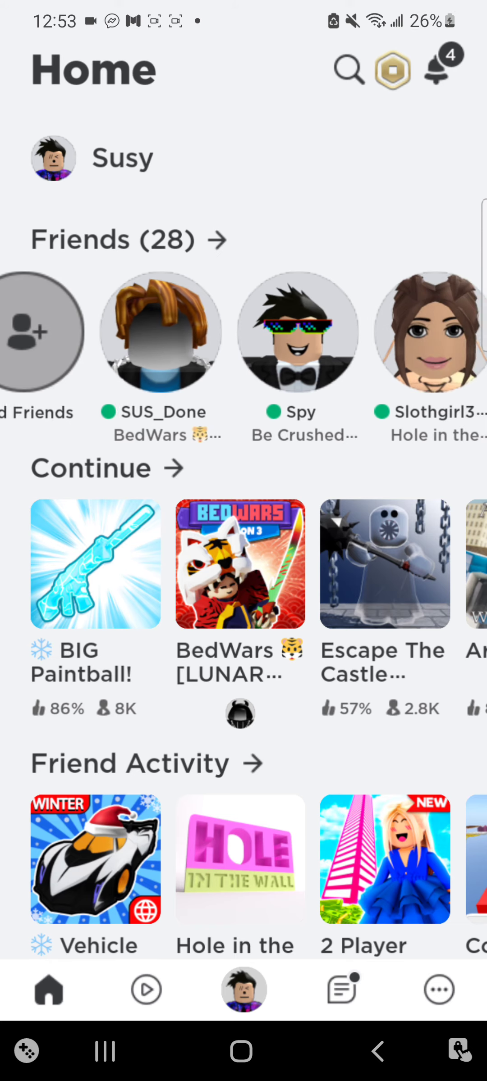
pyautogui.hscroll(-3)
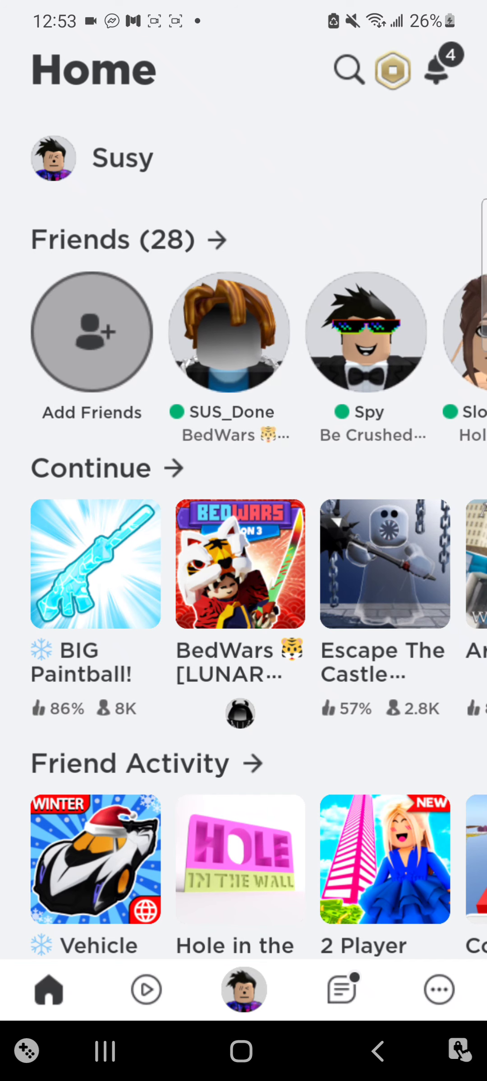